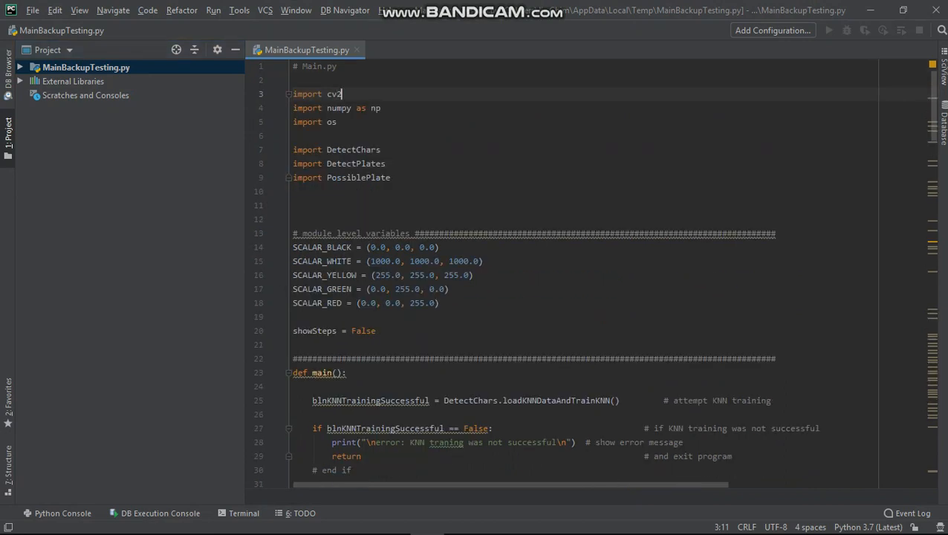
# Step: Inspect the cv2 import lines and the top of MainBackupTesting.py
pyautogui.doubleClick(333, 93)
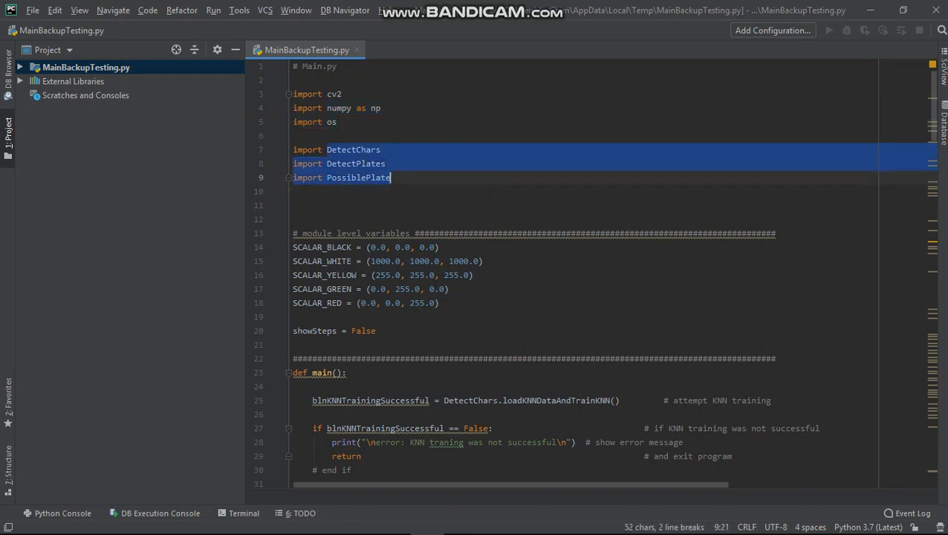
pyautogui.click(407, 233)
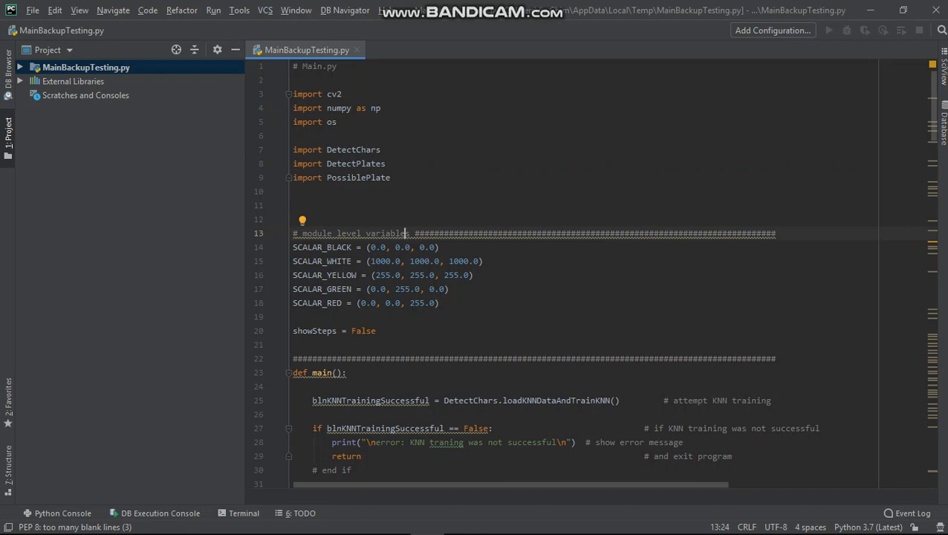
pyautogui.scroll(-3)
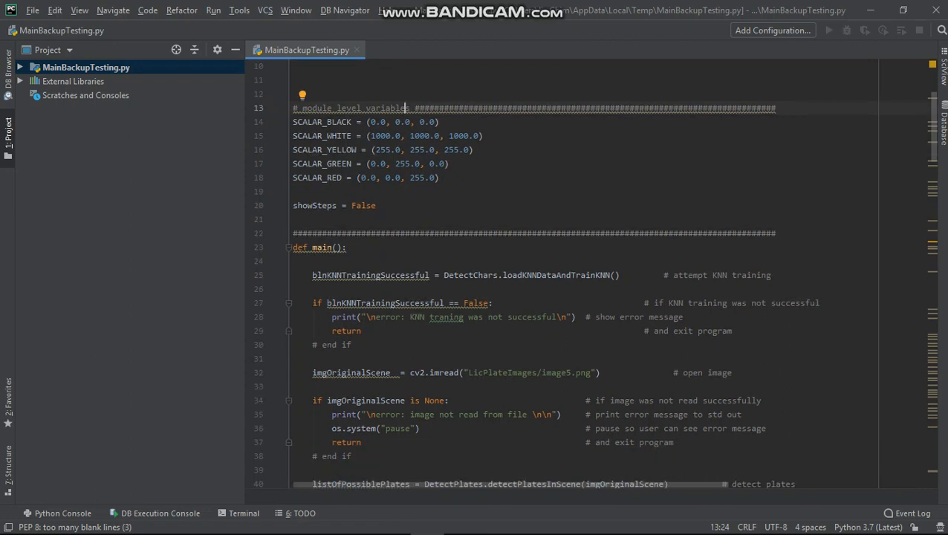
pyautogui.doubleClick(364, 205)
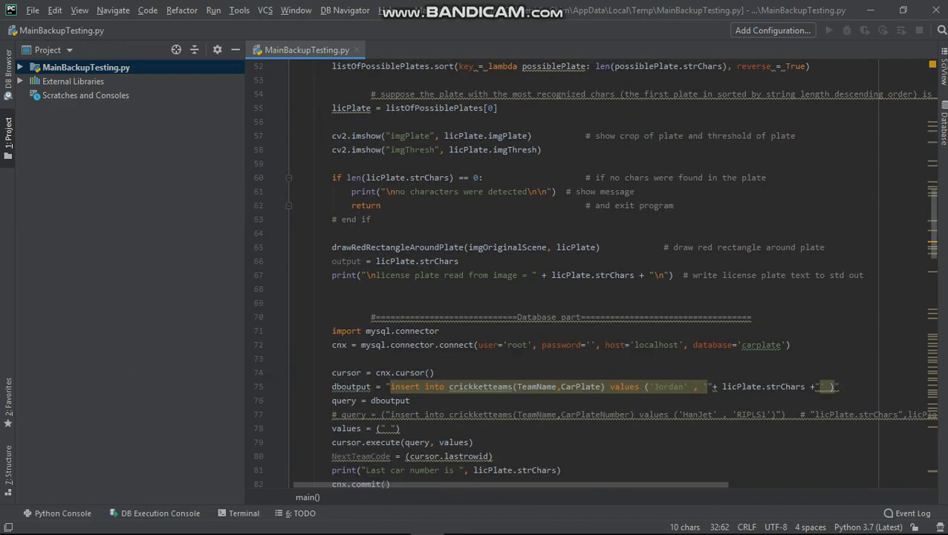
pyautogui.scroll(-3)
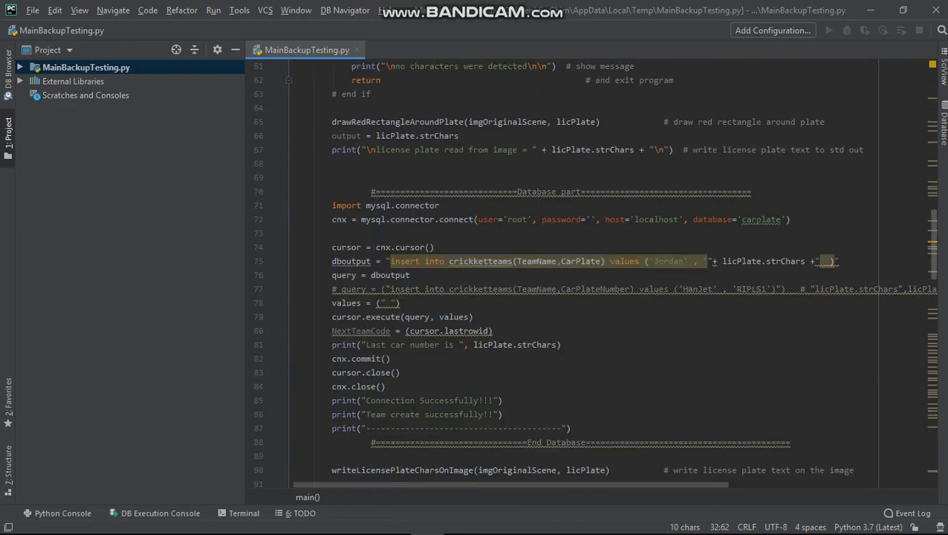
pyautogui.scroll(-3)
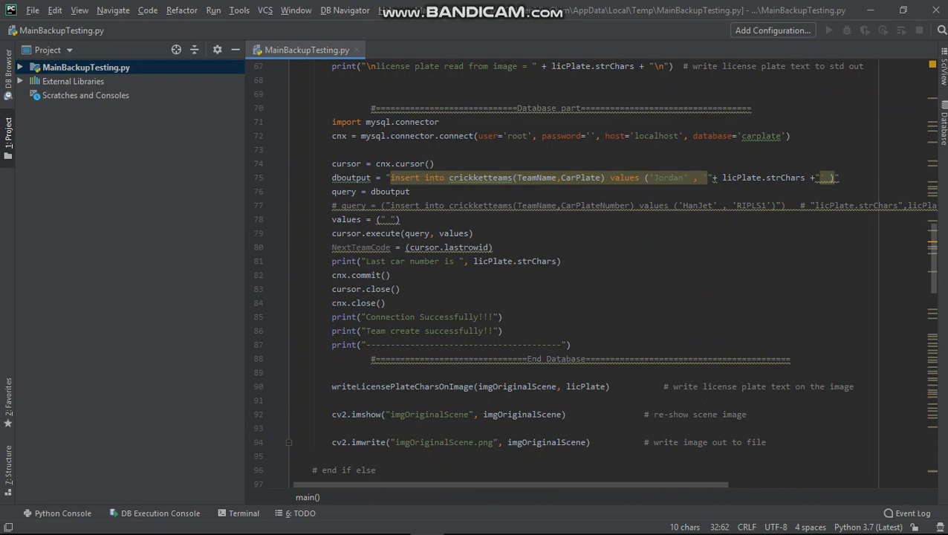
# Step: Scroll through the script down to the writeLicensePlateCharsOnImage definition
pyautogui.moveTo(371, 108); pyautogui.dragTo(791, 359)
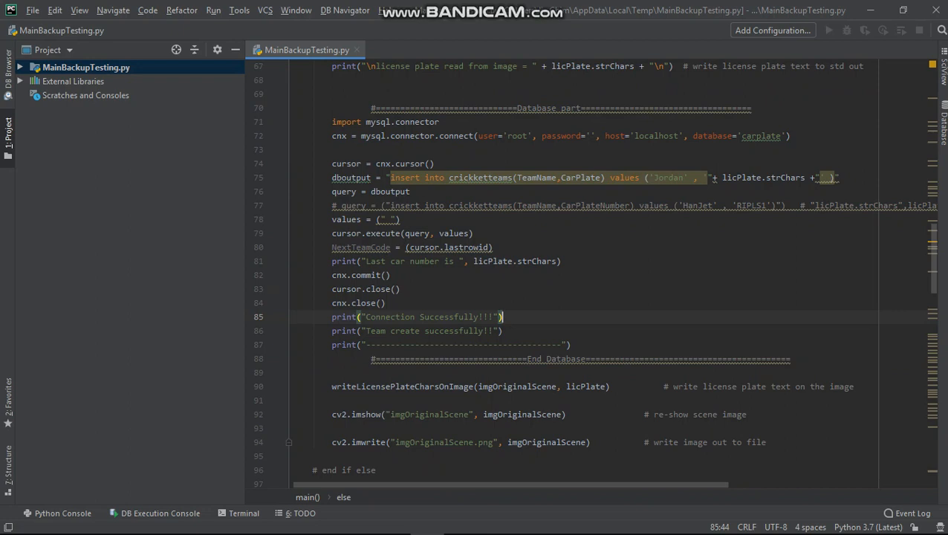
pyautogui.scroll(-3)
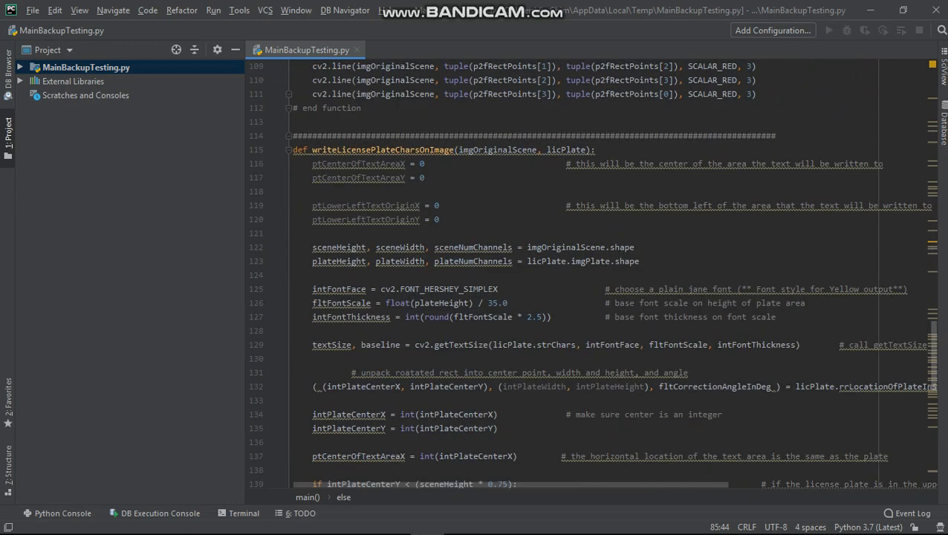
pyautogui.scroll(-3)
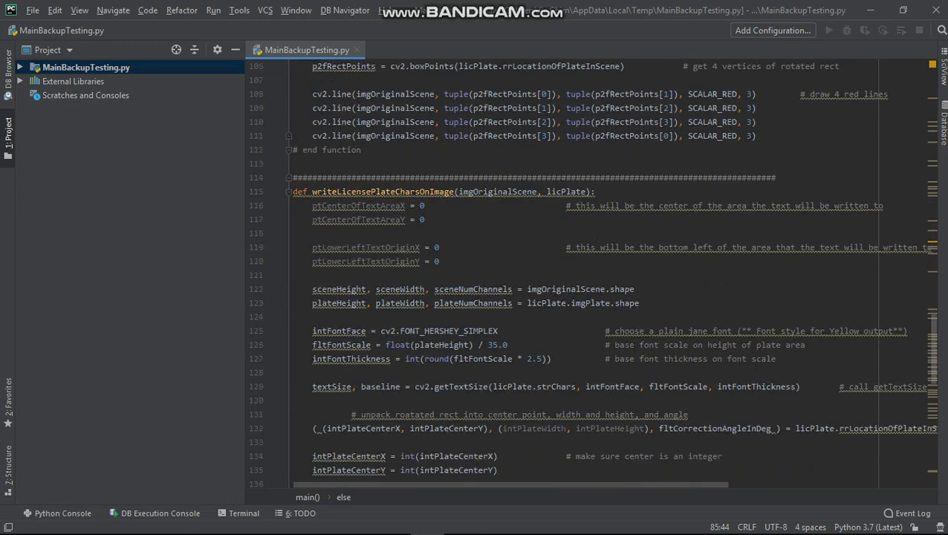
pyautogui.scroll(-3)
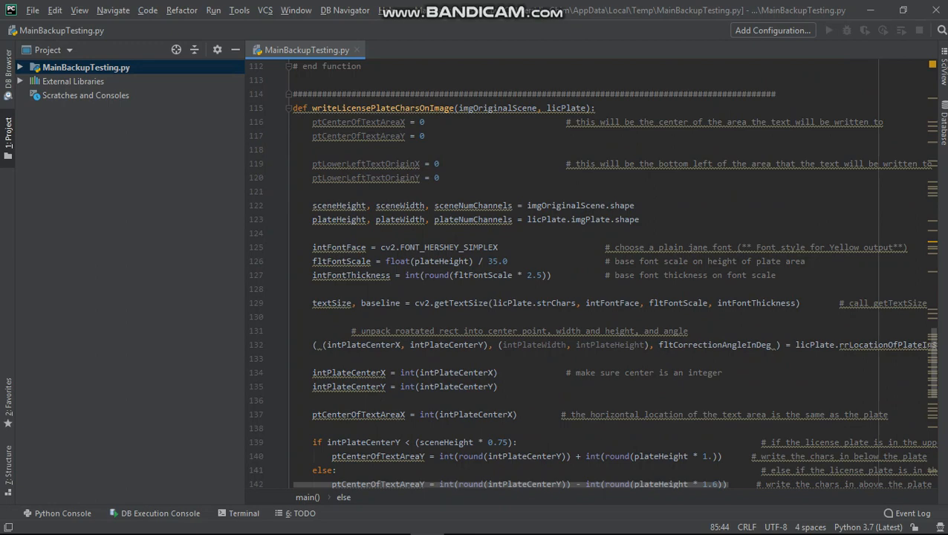
pyautogui.scroll(-3)
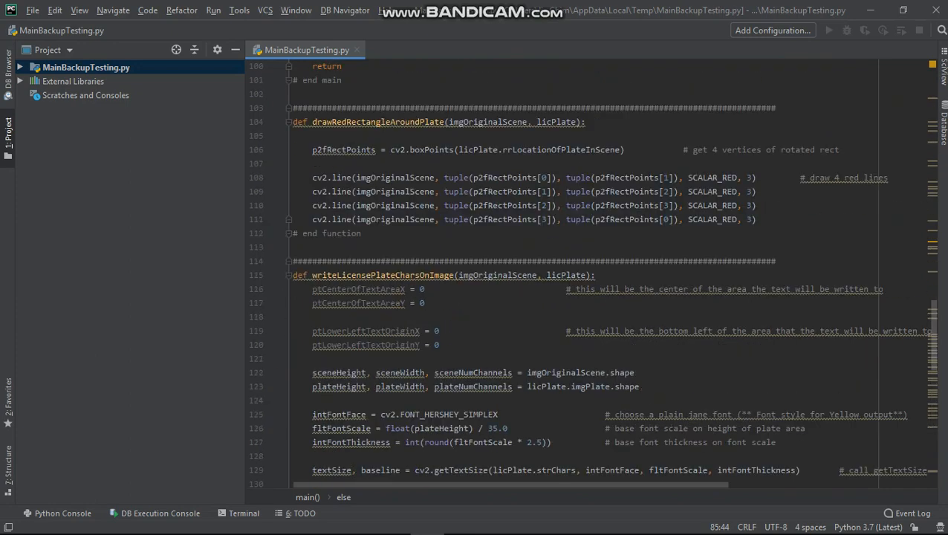
pyautogui.click(593, 275)
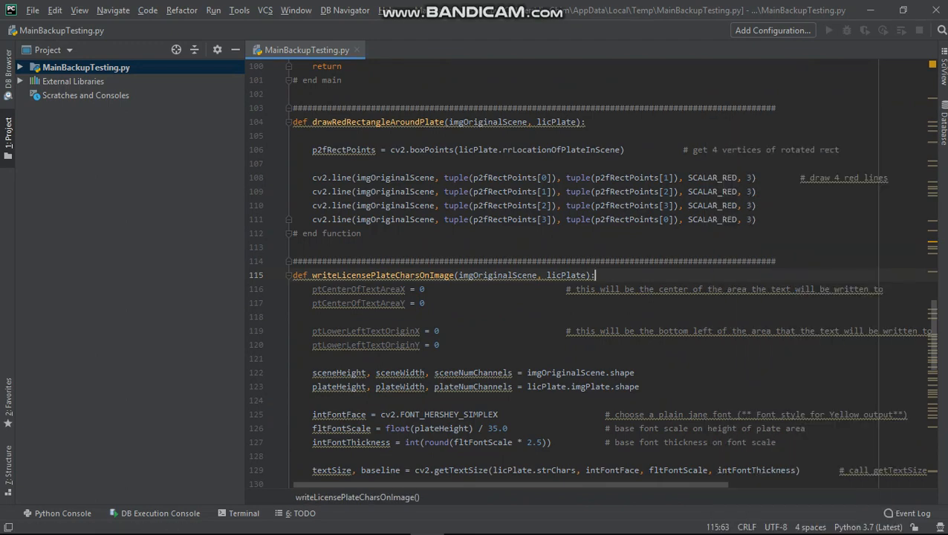
pyautogui.click(830, 31)
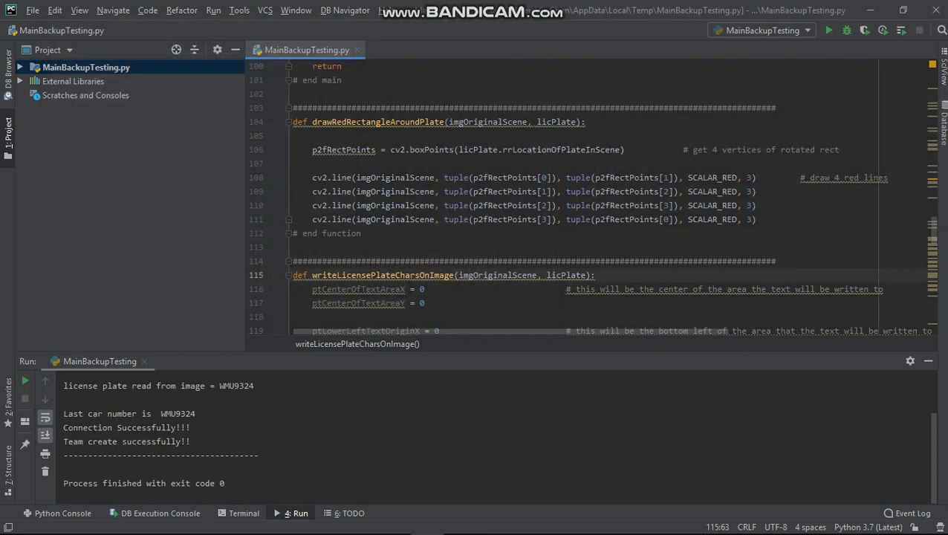
pyautogui.doubleClick(236, 385)
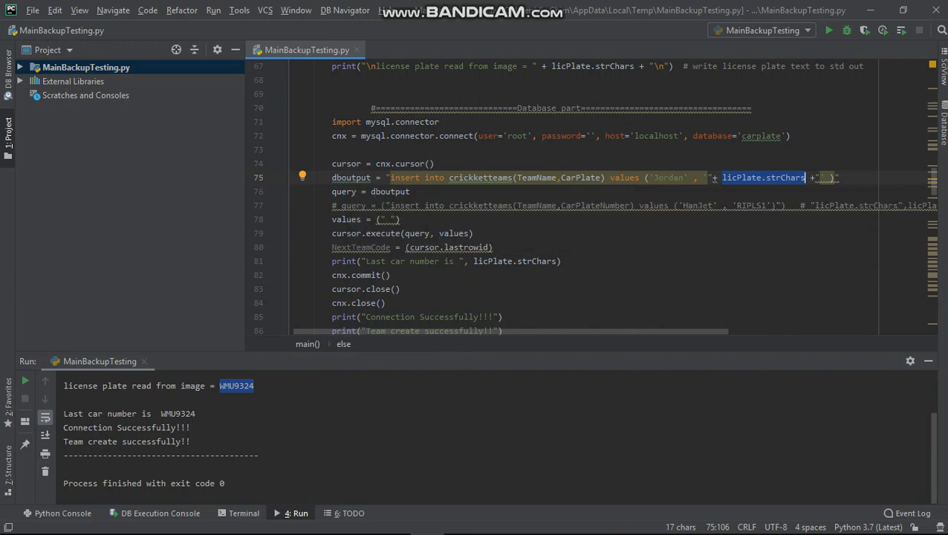
pyautogui.press('alt+tab')
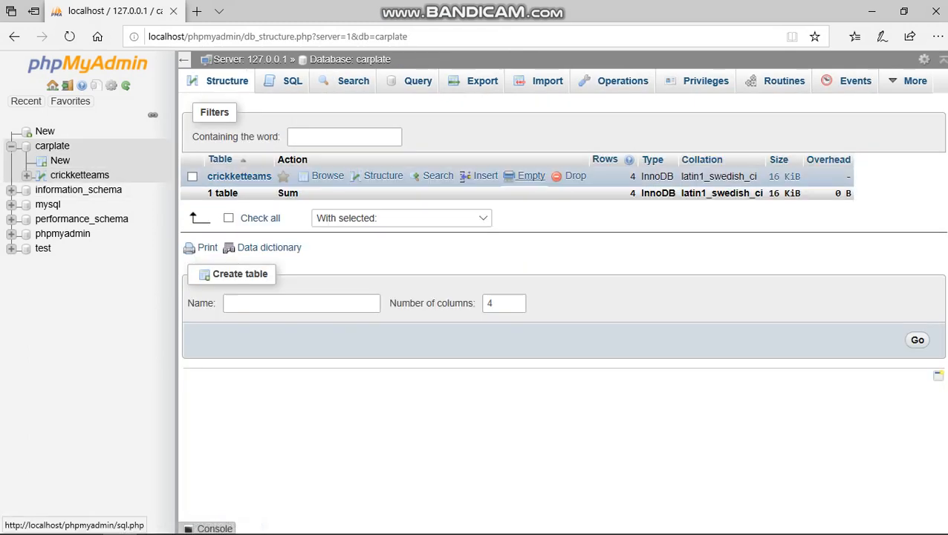
# Step: Empty crickketteams, browse its Jordan/WMU9324 row, then rerun the script with team Darrell
pyautogui.click(531, 176)
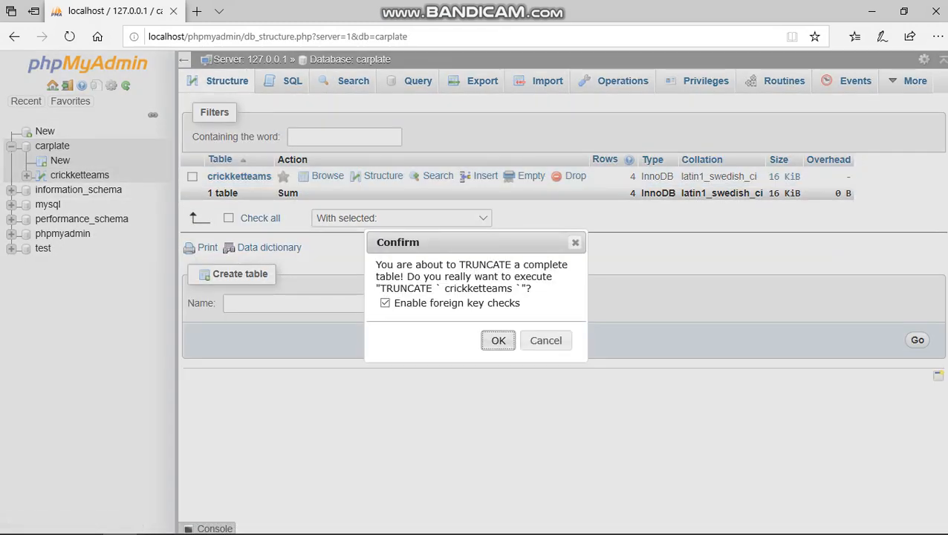
pyautogui.click(497, 340)
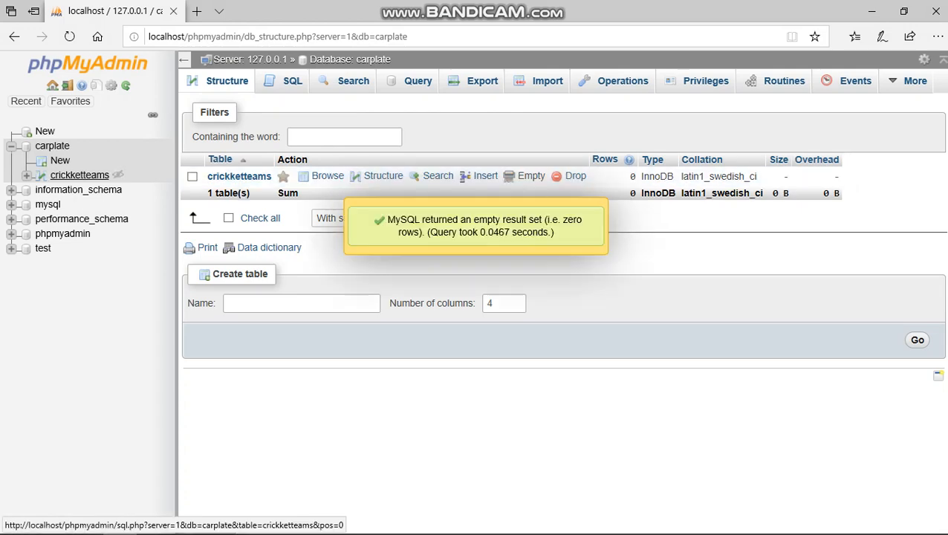
pyautogui.click(327, 176)
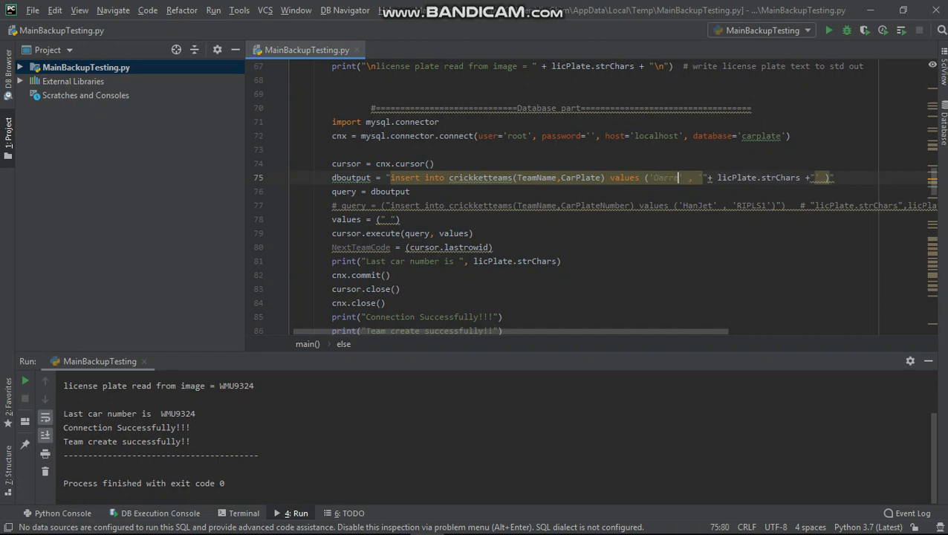
pyautogui.click(829, 30)
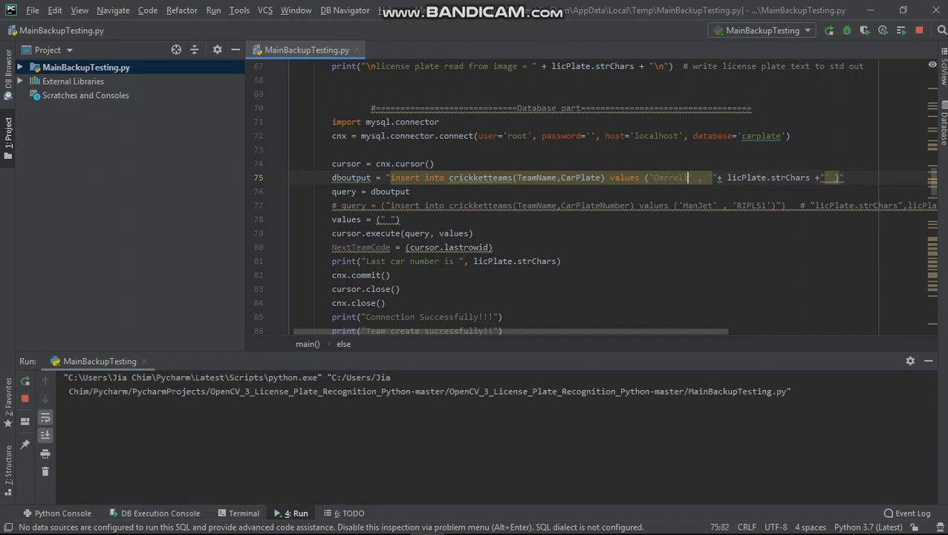
pyautogui.click(300, 512)
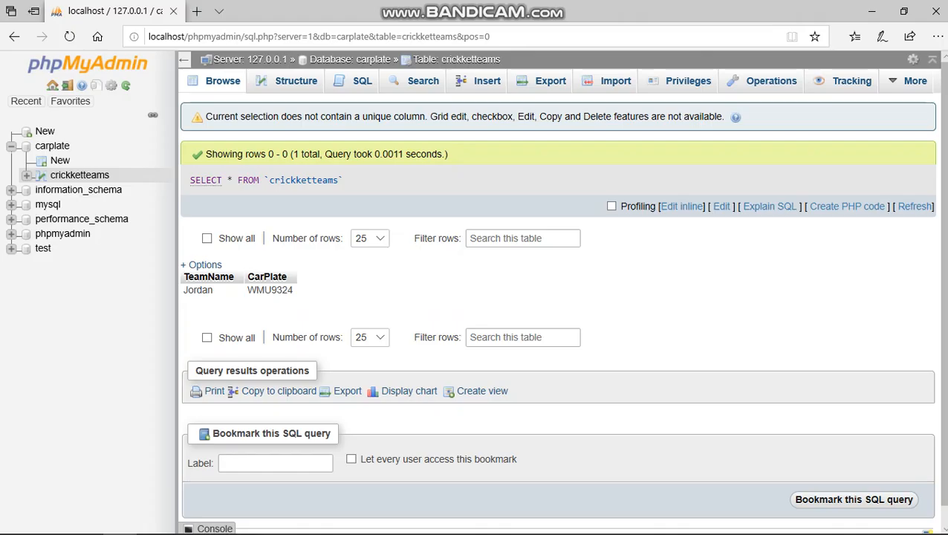
# Step: Reload crickketteams to show Jordan and Darrell rows, then switch to carplate.php in Notepad
pyautogui.click(79, 174)
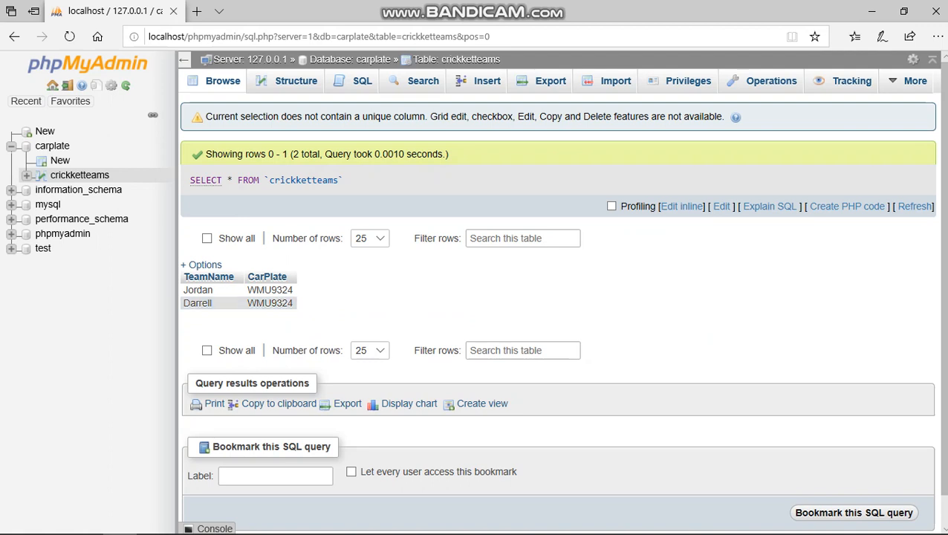
pyautogui.press('alt+tab')
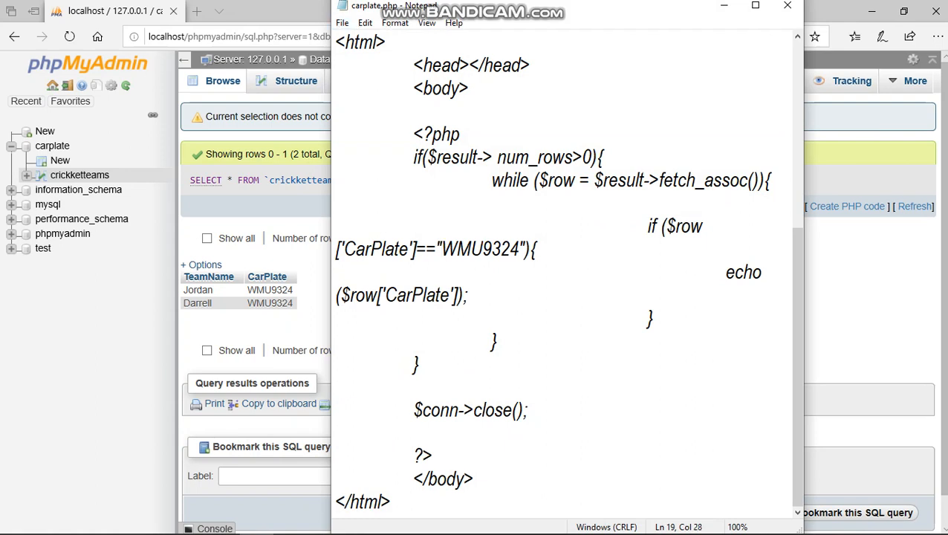
# Step: Return from Notepad to phpMyAdmin and request emptying the crickketteams table
pyautogui.doubleClick(481, 249)
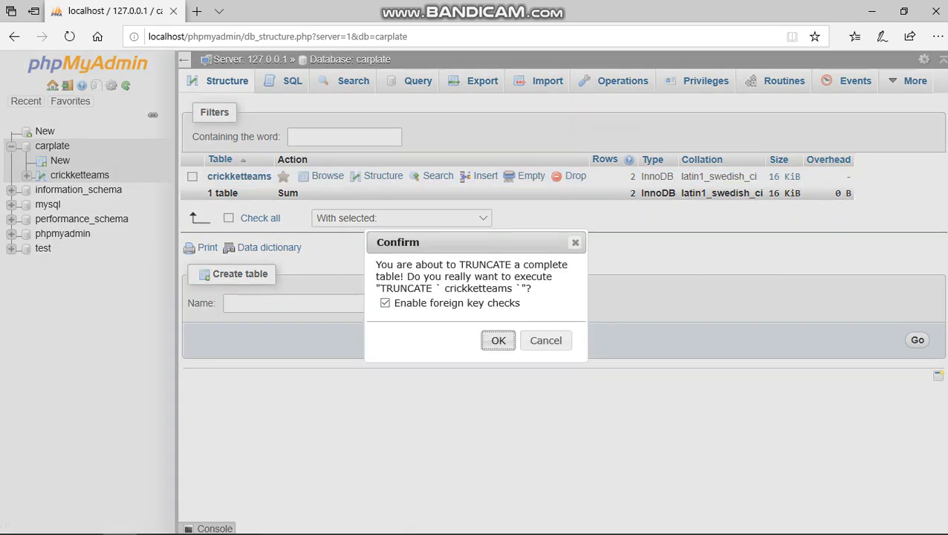
# Step: Confirm the TRUNCATE of crickketteams, then switch to File Explorer
pyautogui.click(498, 341)
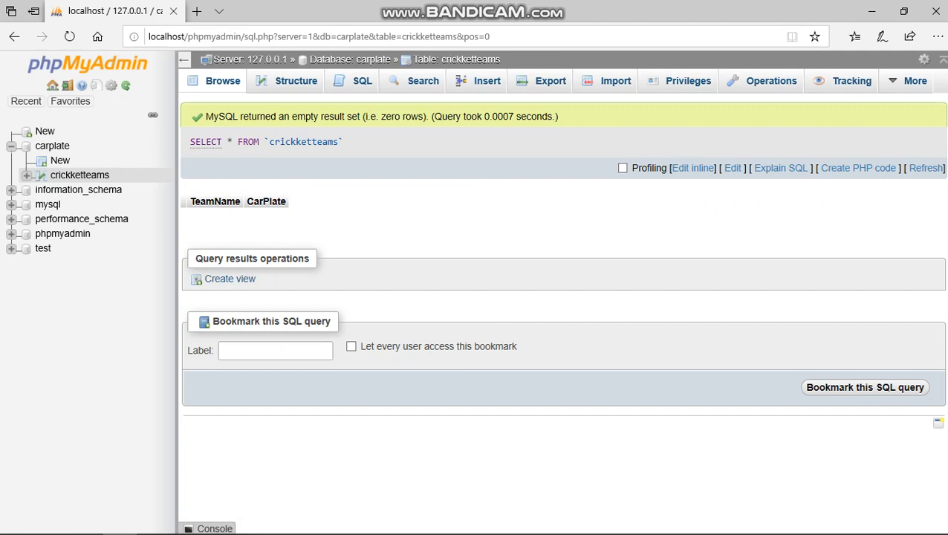
pyautogui.press('alt+tab')
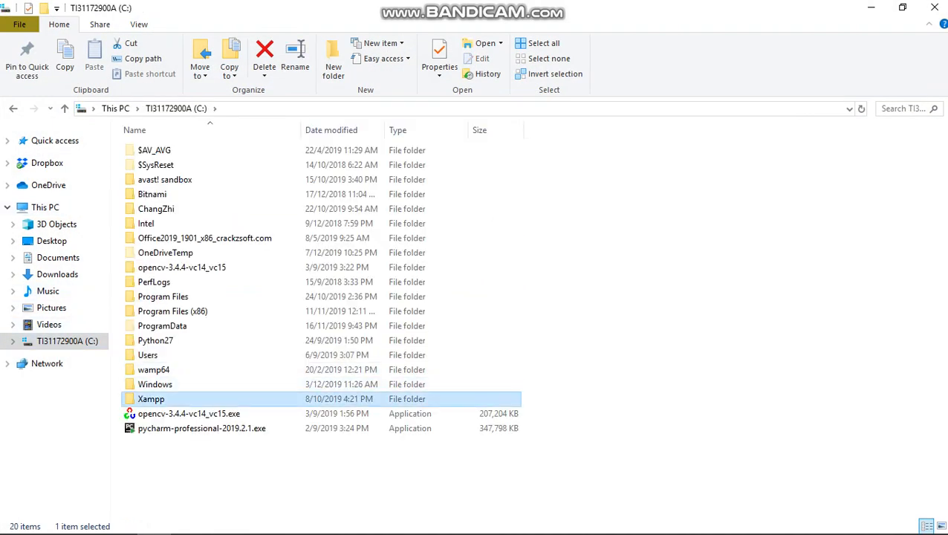
pyautogui.doubleClick(151, 399)
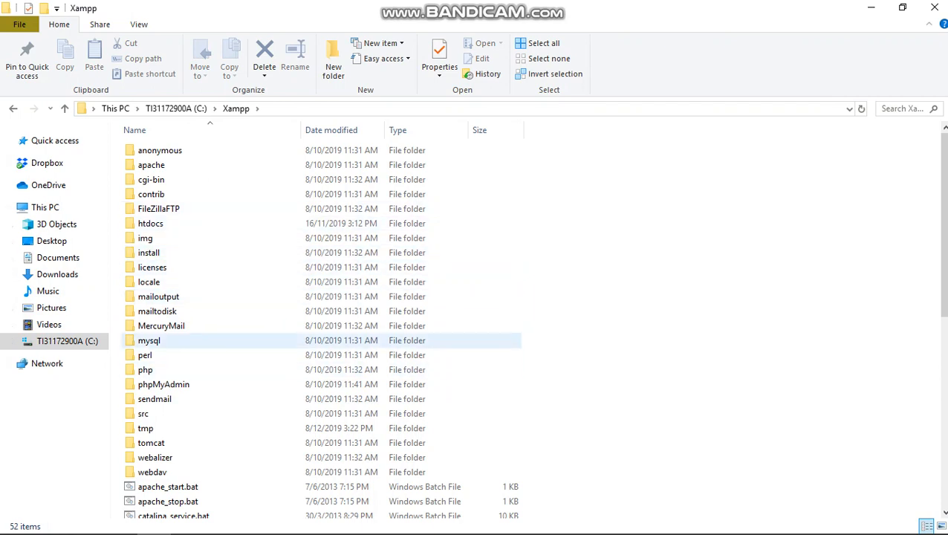
pyautogui.click(150, 223)
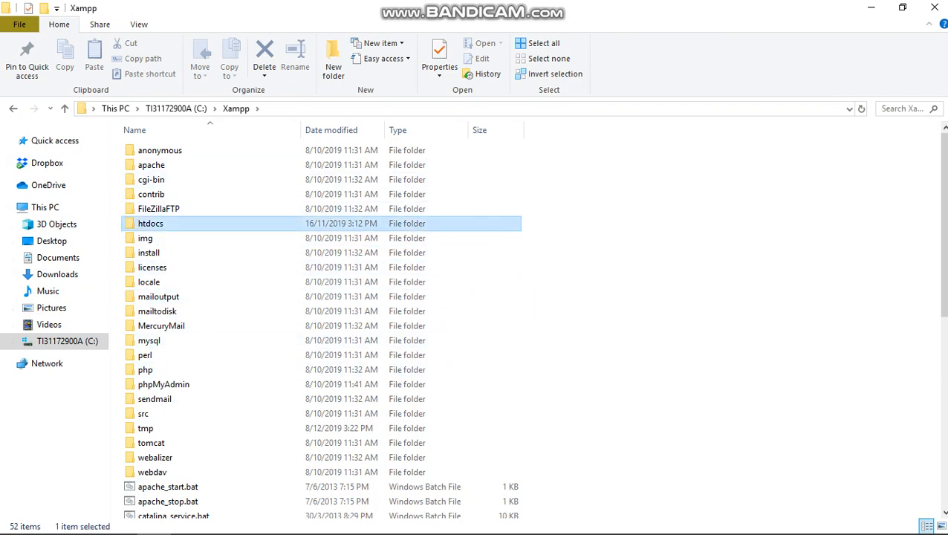
pyautogui.doubleClick(150, 223)
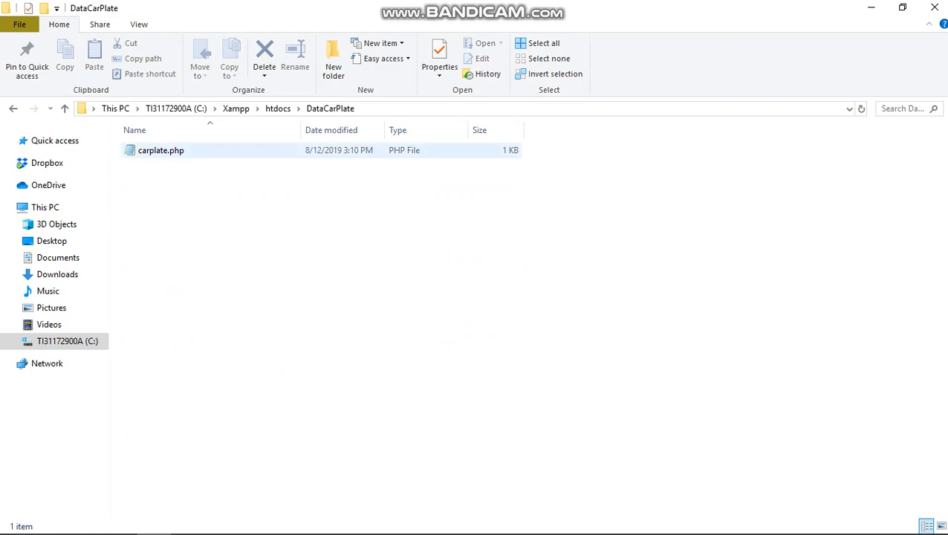
pyautogui.doubleClick(160, 151)
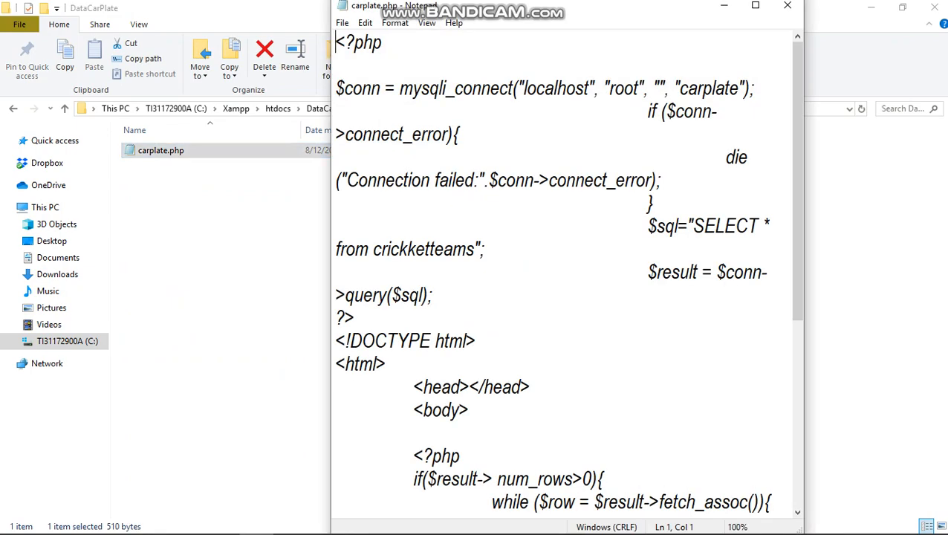
pyautogui.scroll(-3)
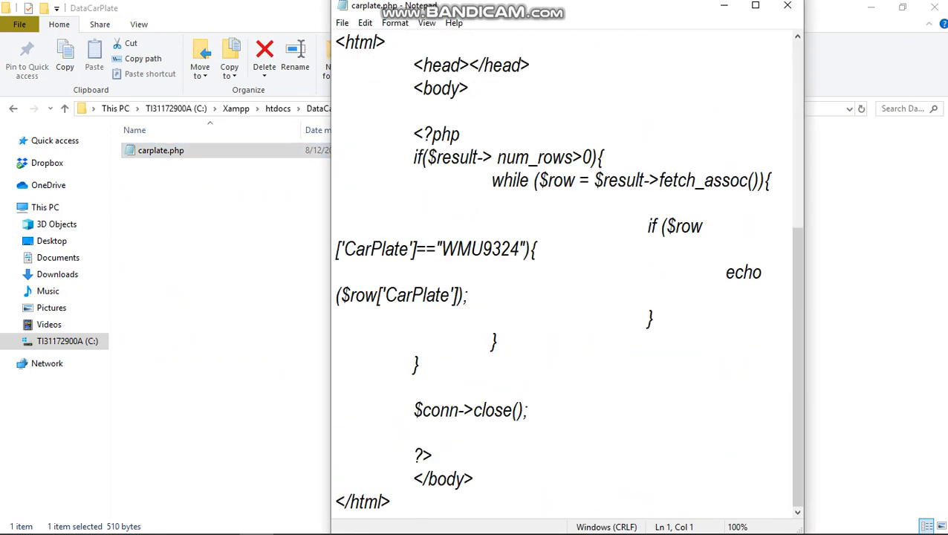
pyautogui.click(520, 249)
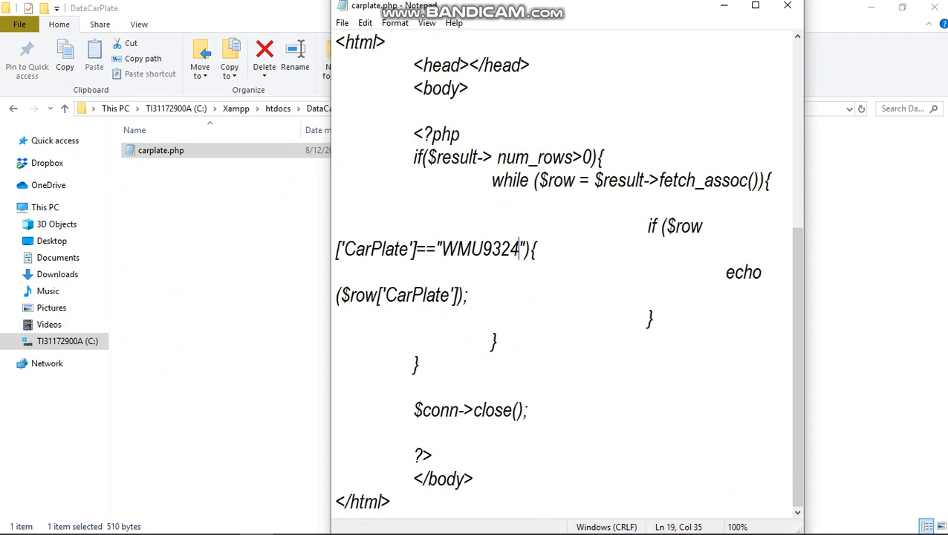
pyautogui.moveTo(335, 249); pyautogui.dragTo(529, 249)
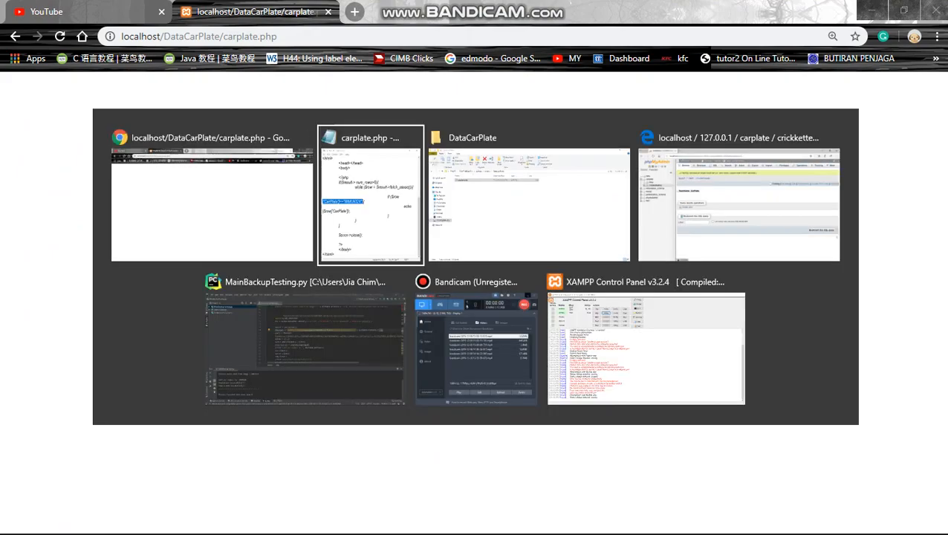
pyautogui.click(305, 346)
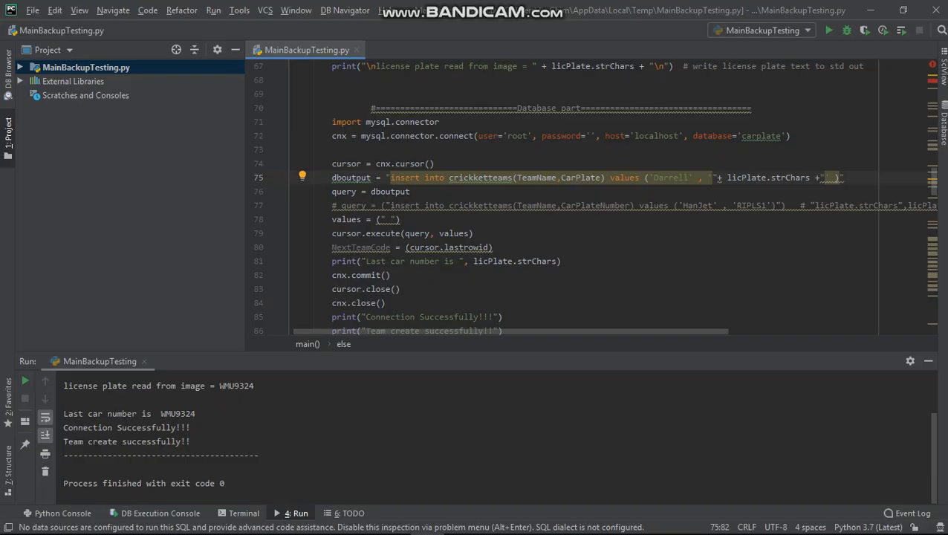
pyautogui.click(448, 206)
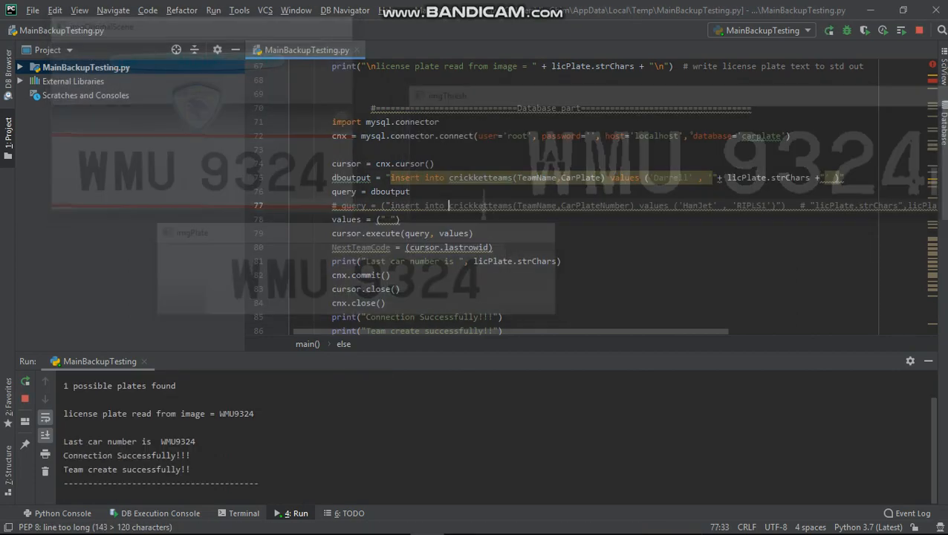
pyautogui.press('alt+tab')
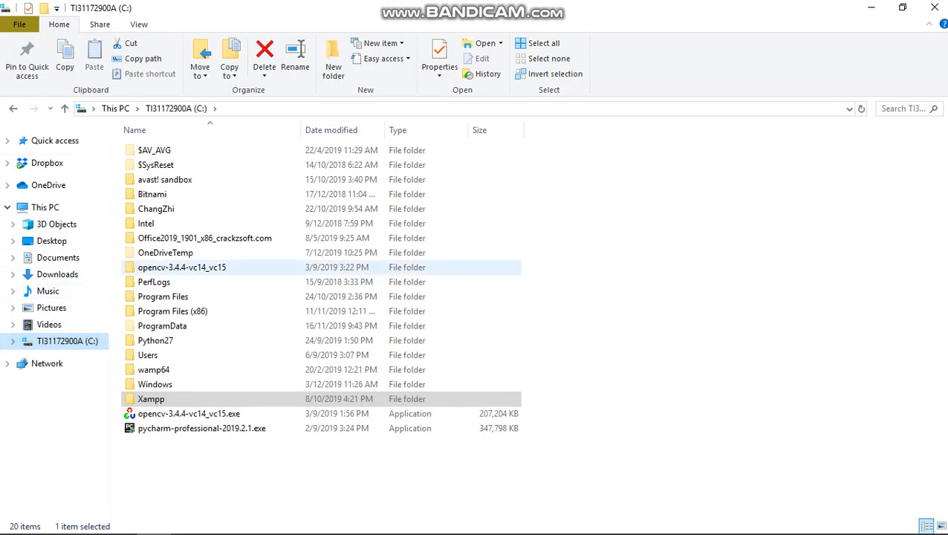
# Step: Browse Users, the home folder, PycharmProjects and the license plate project folder
pyautogui.click(156, 384)
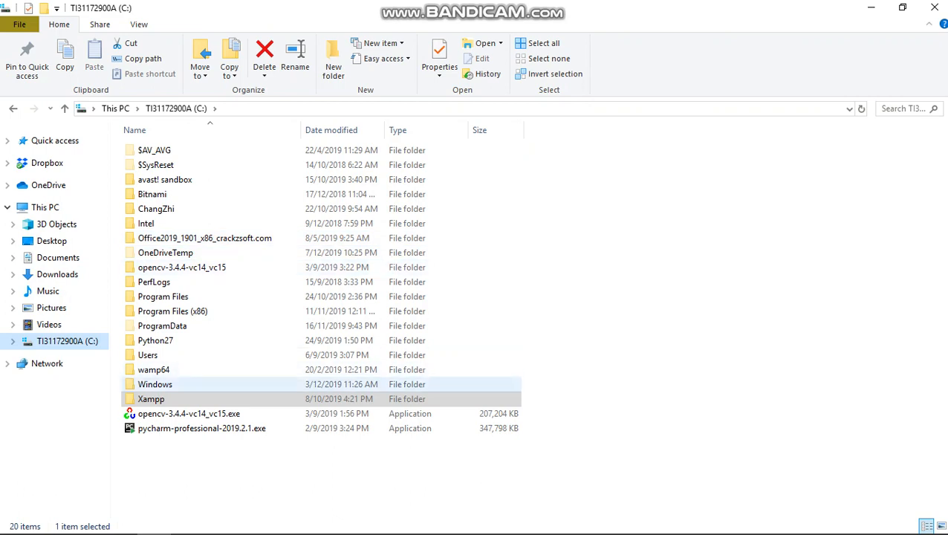
pyautogui.doubleClick(147, 355)
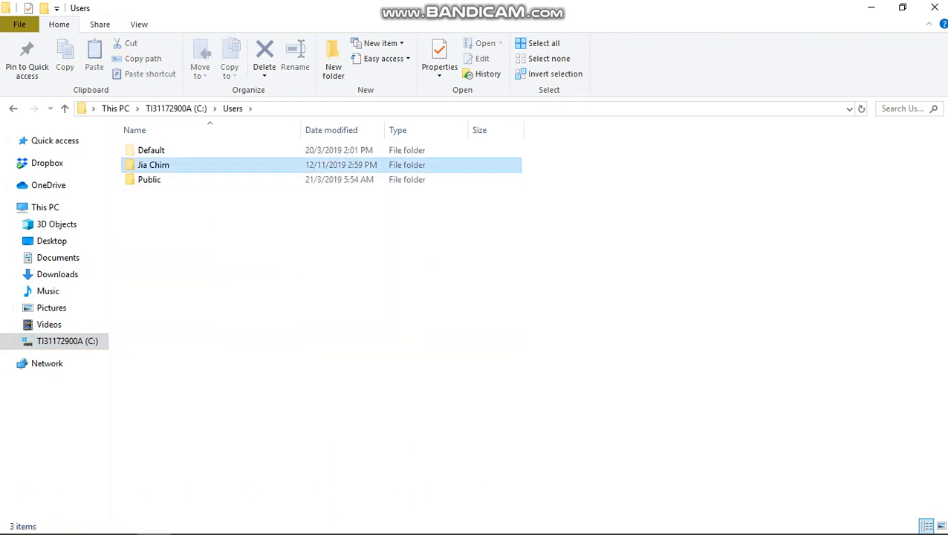
pyautogui.doubleClick(153, 165)
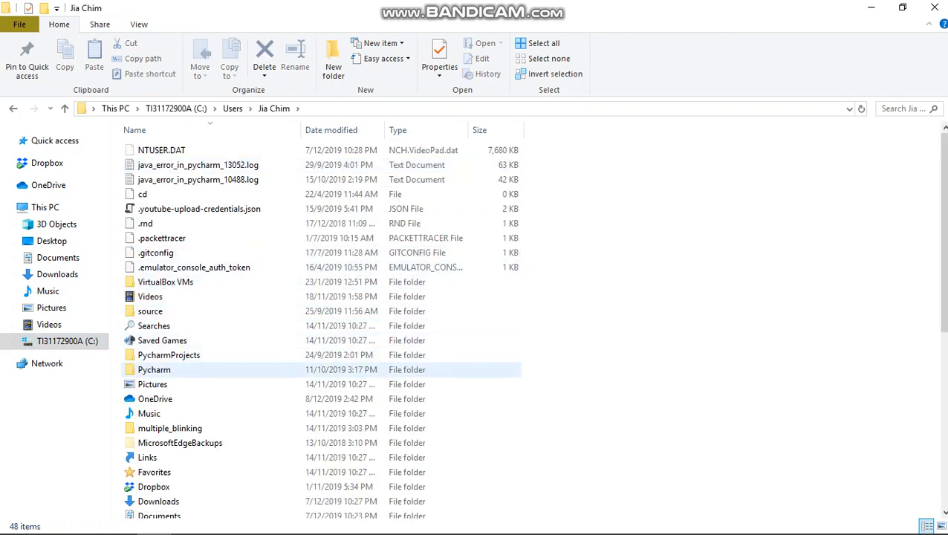
pyautogui.doubleClick(168, 355)
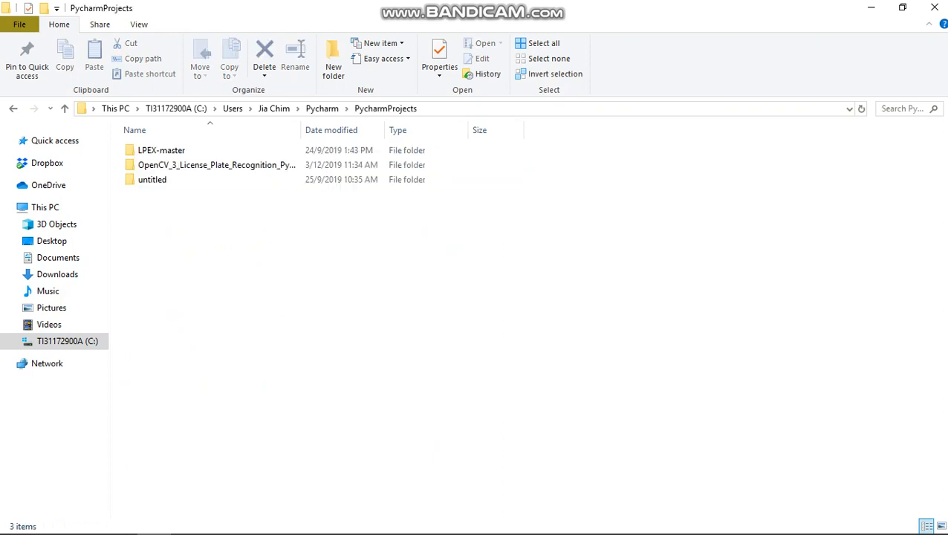
pyautogui.click(152, 179)
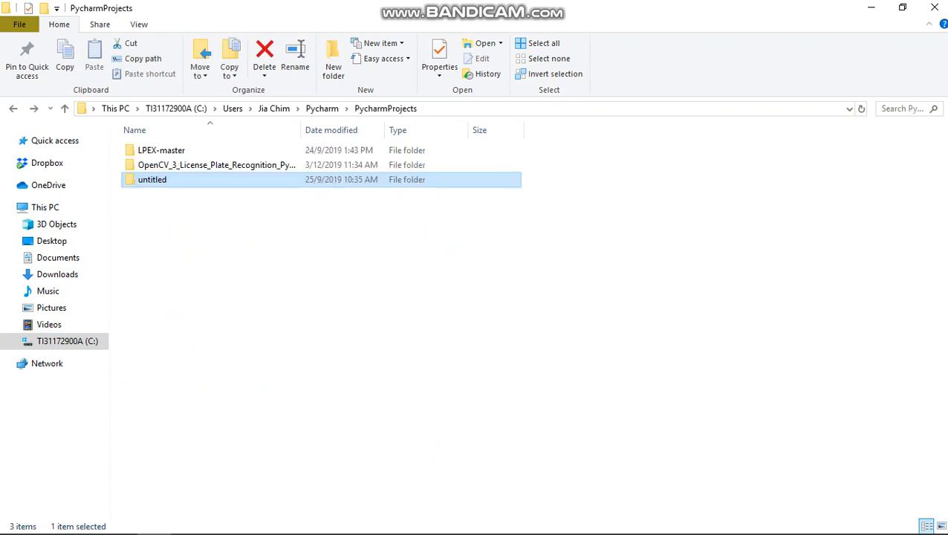
pyautogui.doubleClick(216, 164)
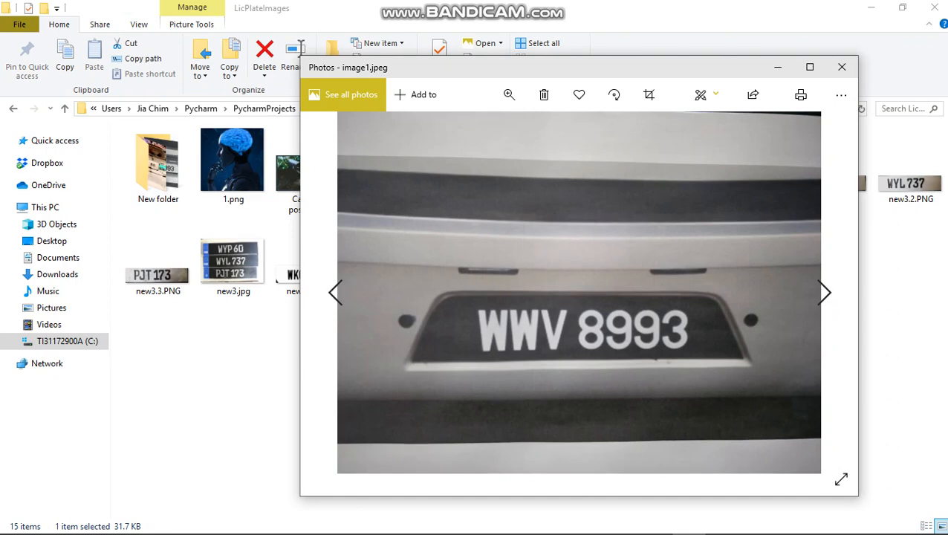
# Step: Close image1.jpeg, view the WWV 8993 plate in image2.png, then close it
pyautogui.click(842, 67)
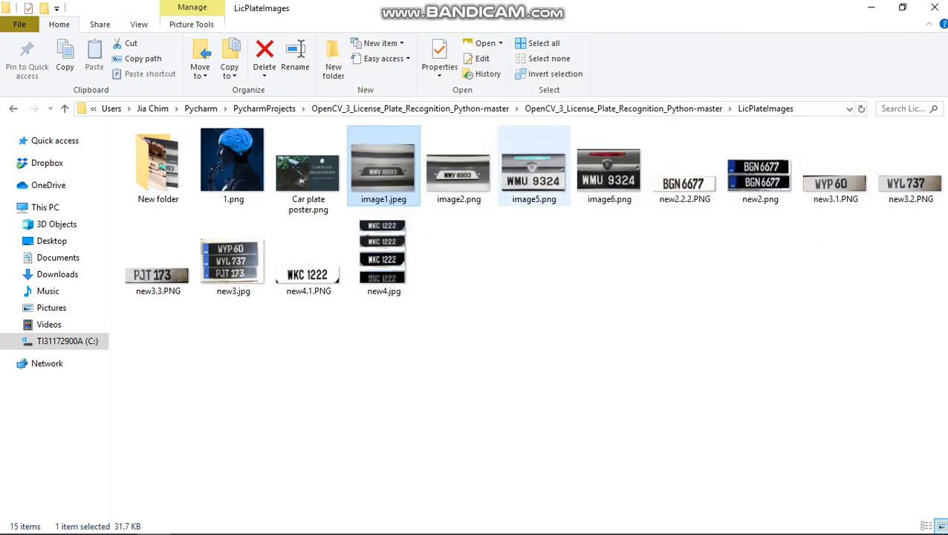
pyautogui.doubleClick(383, 159)
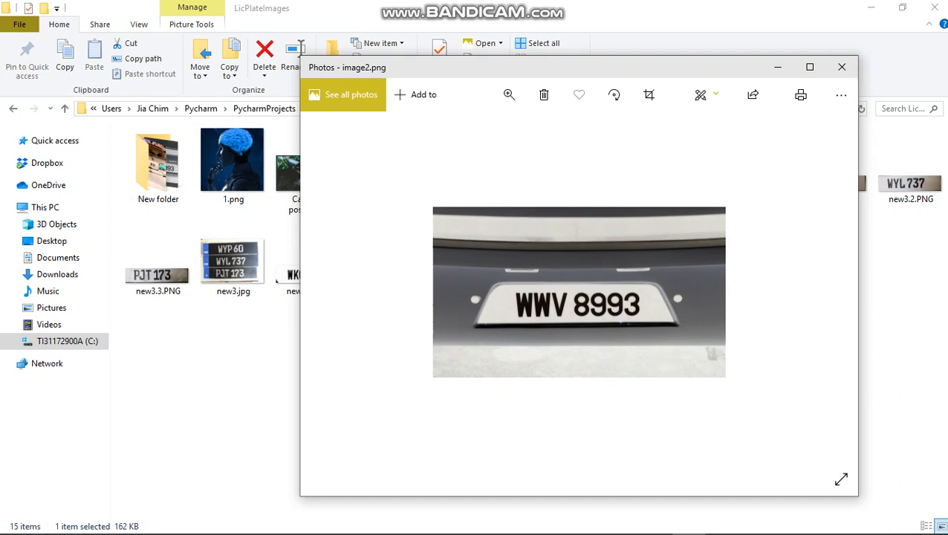
pyautogui.click(842, 67)
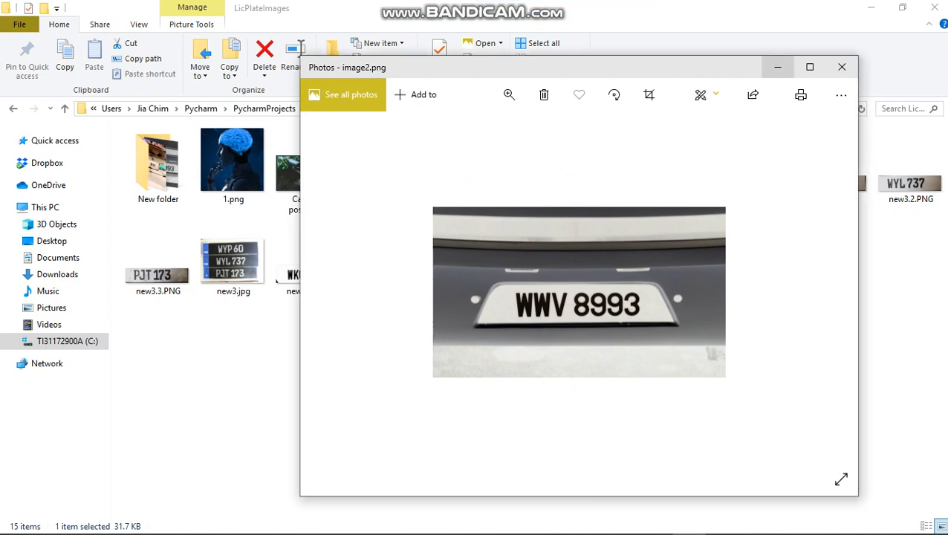
pyautogui.click(842, 67)
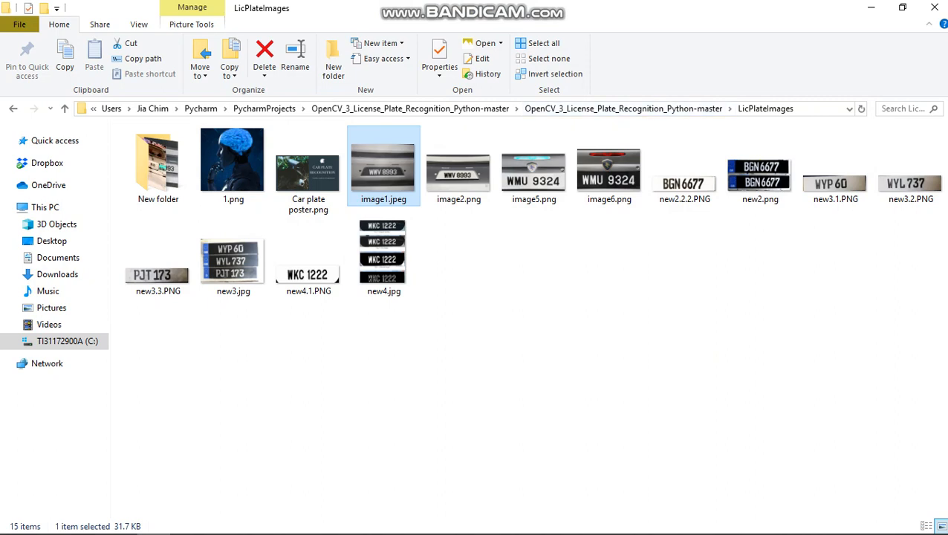
pyautogui.click(684, 165)
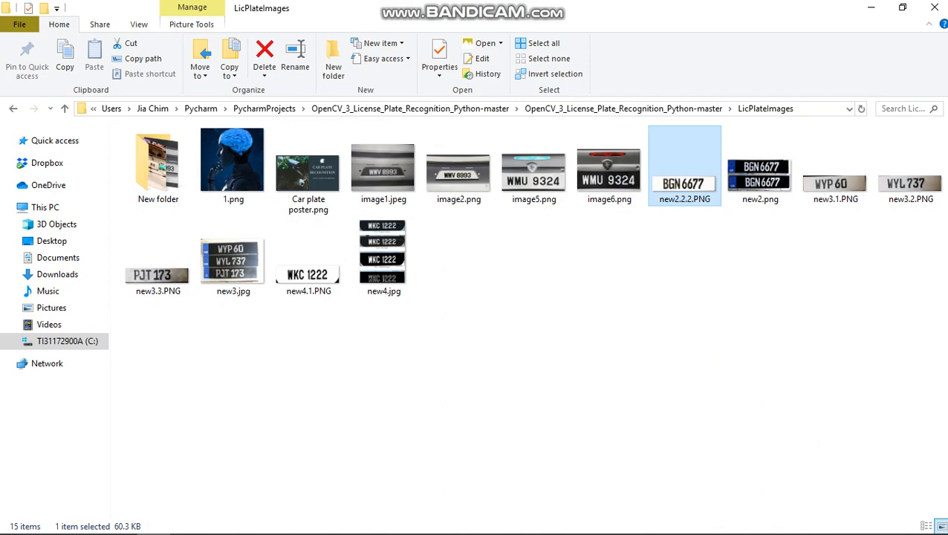
pyautogui.click(759, 167)
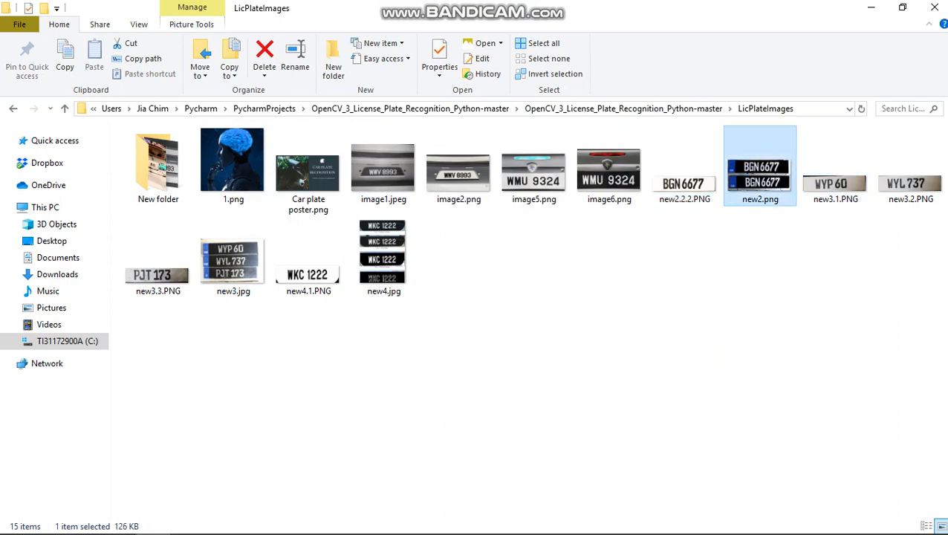
pyautogui.doubleClick(759, 166)
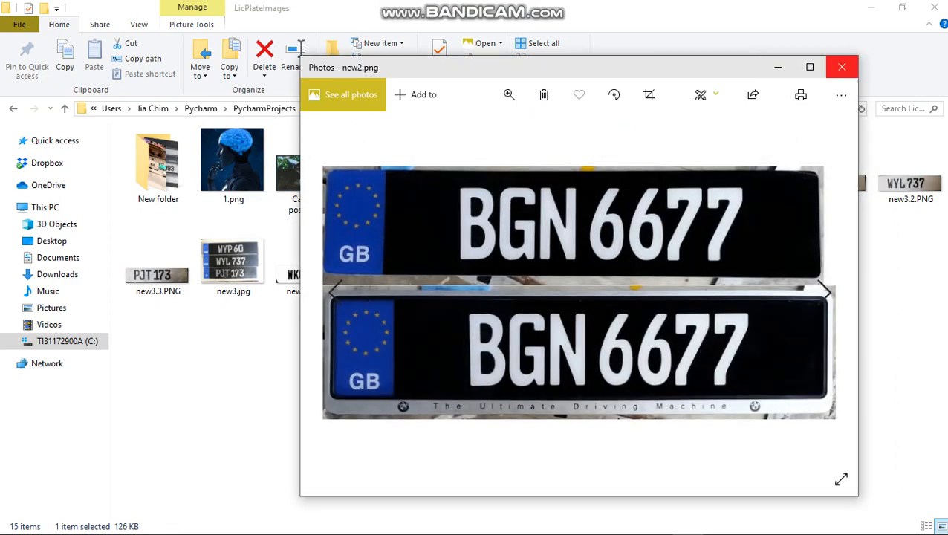
pyautogui.moveTo(862, 92)
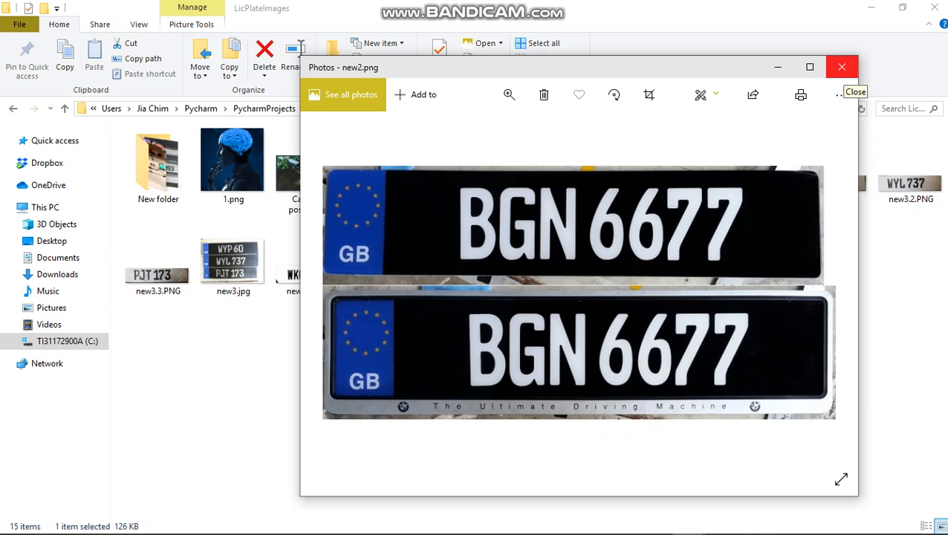
pyautogui.click(841, 67)
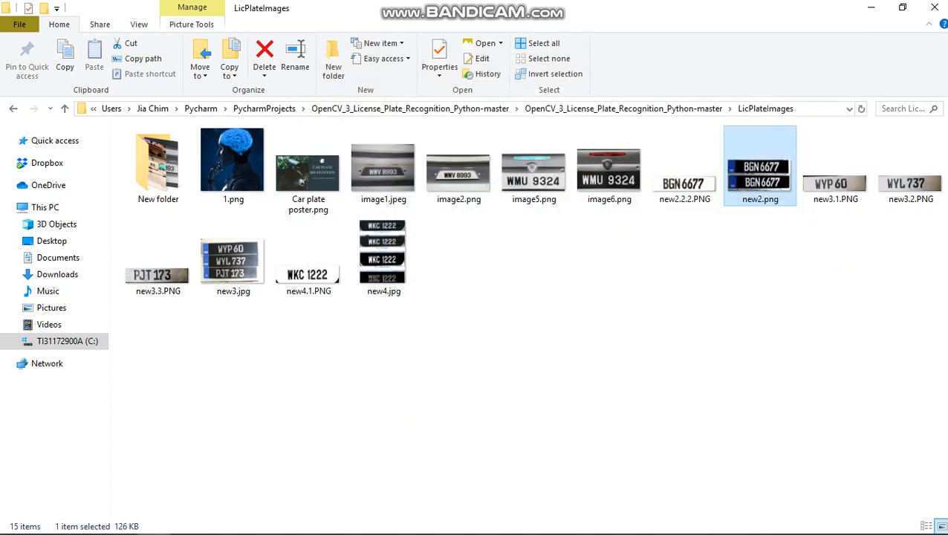
pyautogui.doubleClick(383, 257)
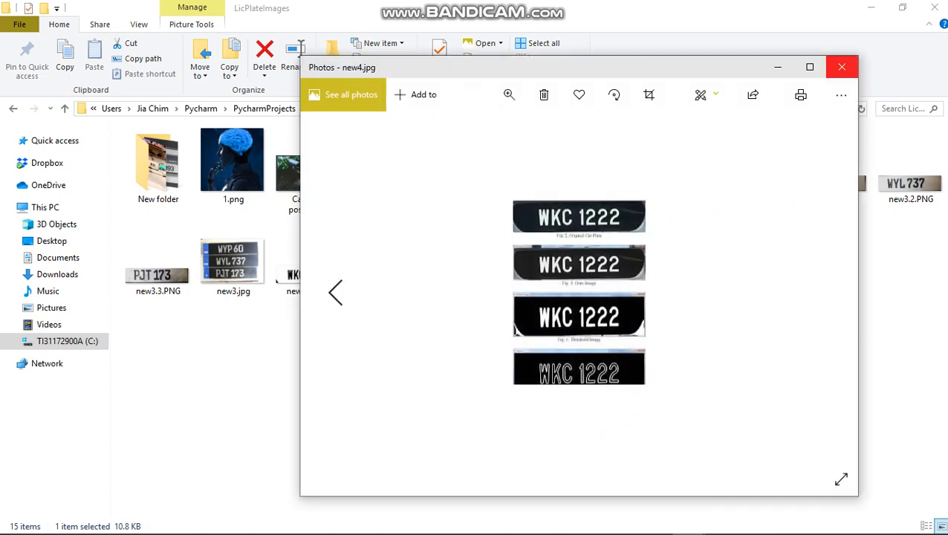
pyautogui.moveTo(841, 95)
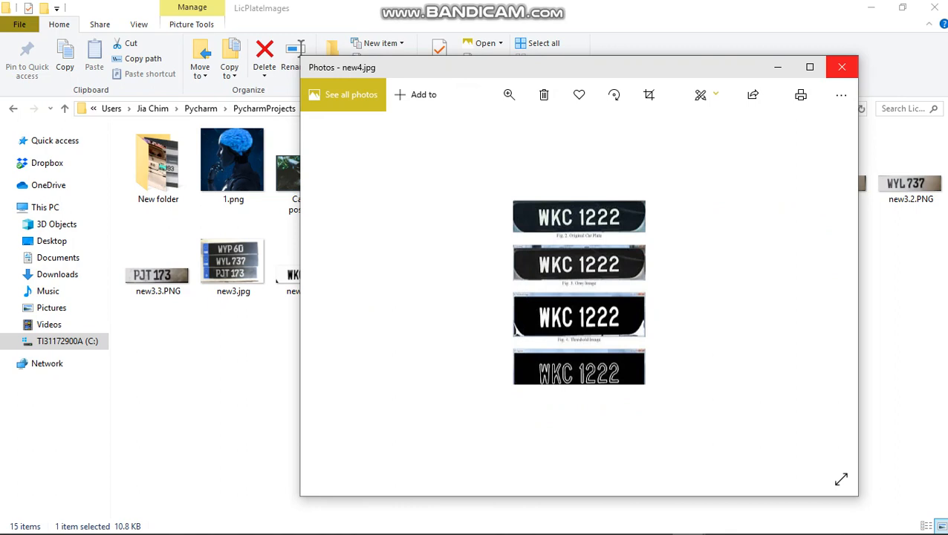
pyautogui.click(842, 67)
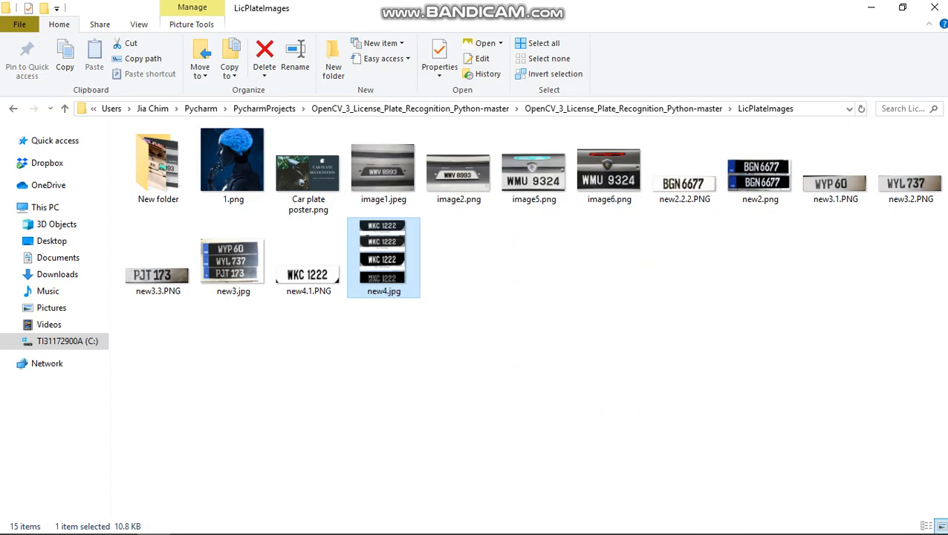
pyautogui.press('alt+tab')
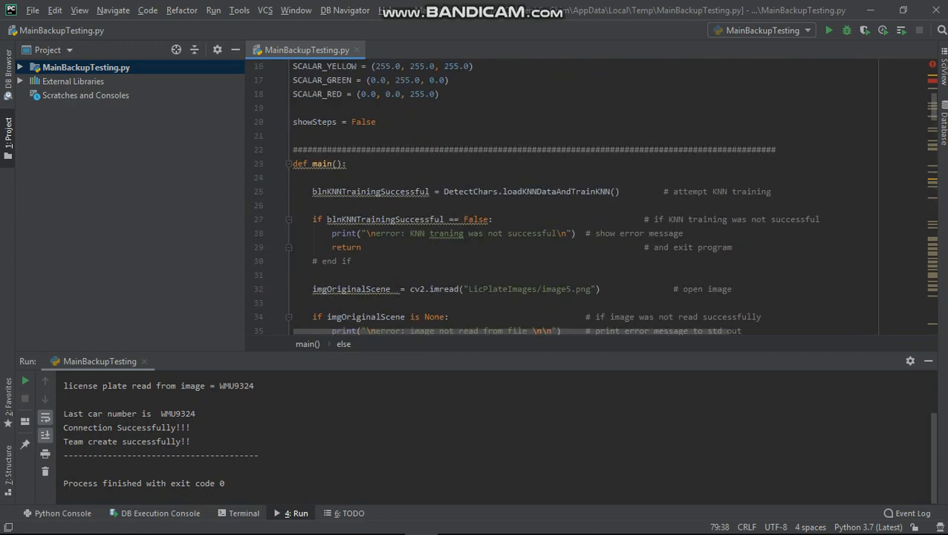
# Step: Highlight image5 in the imread path, then switch to phpMyAdmin's crickketteams table showing WMU9324
pyautogui.doubleClick(558, 289)
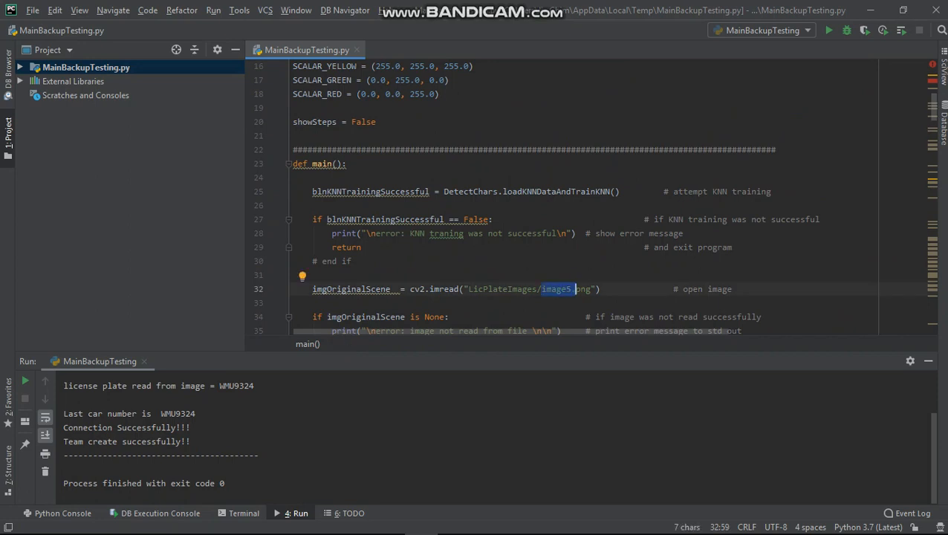
pyautogui.press('alt+tab')
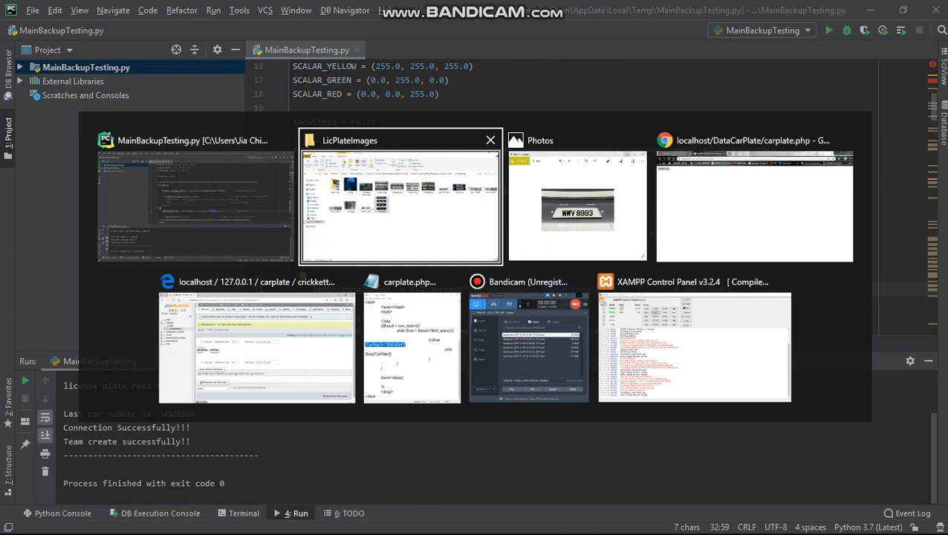
pyautogui.moveTo(256, 347)
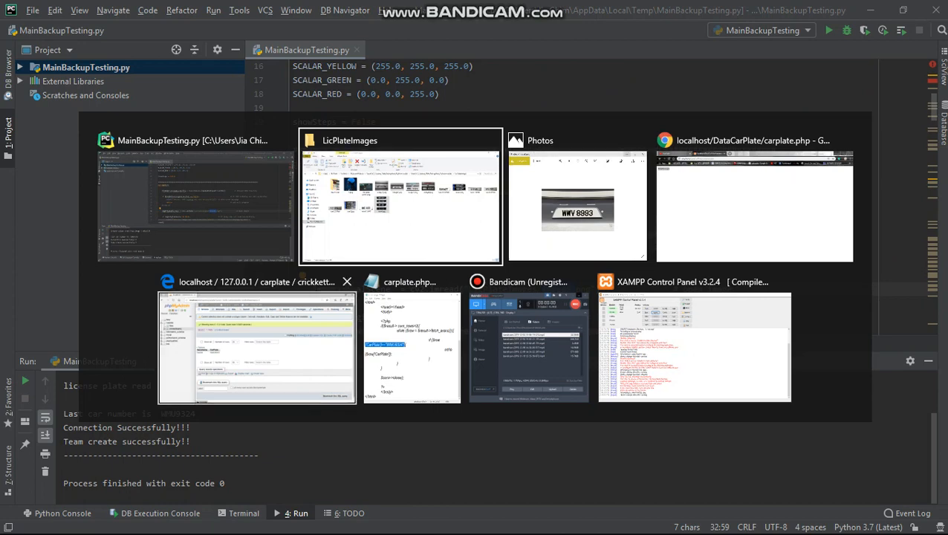
pyautogui.click(256, 281)
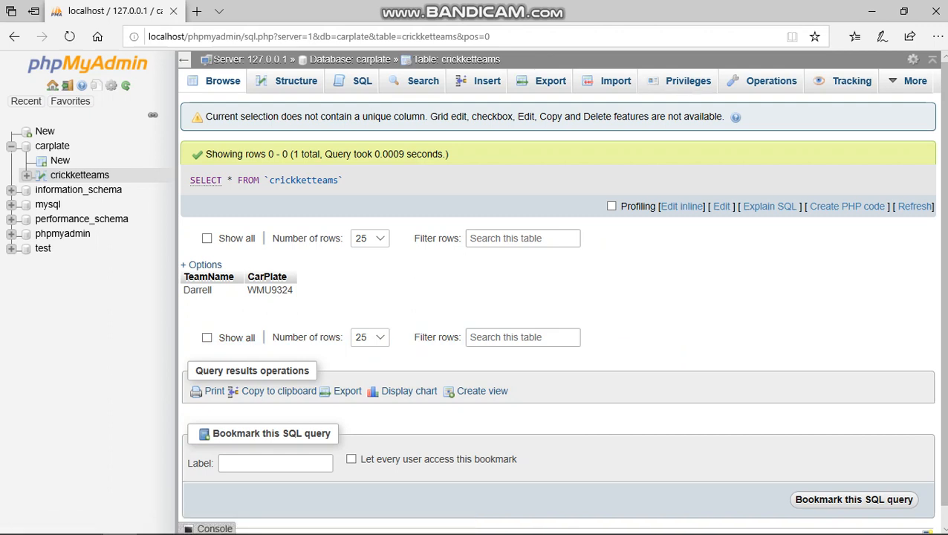